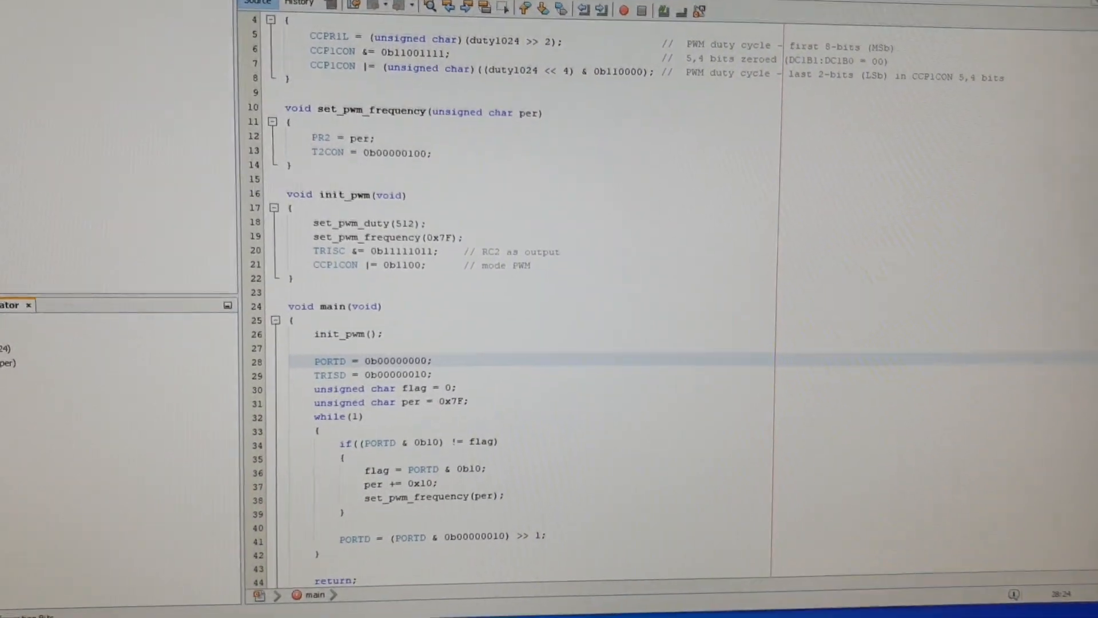
pyautogui.scroll(-3)
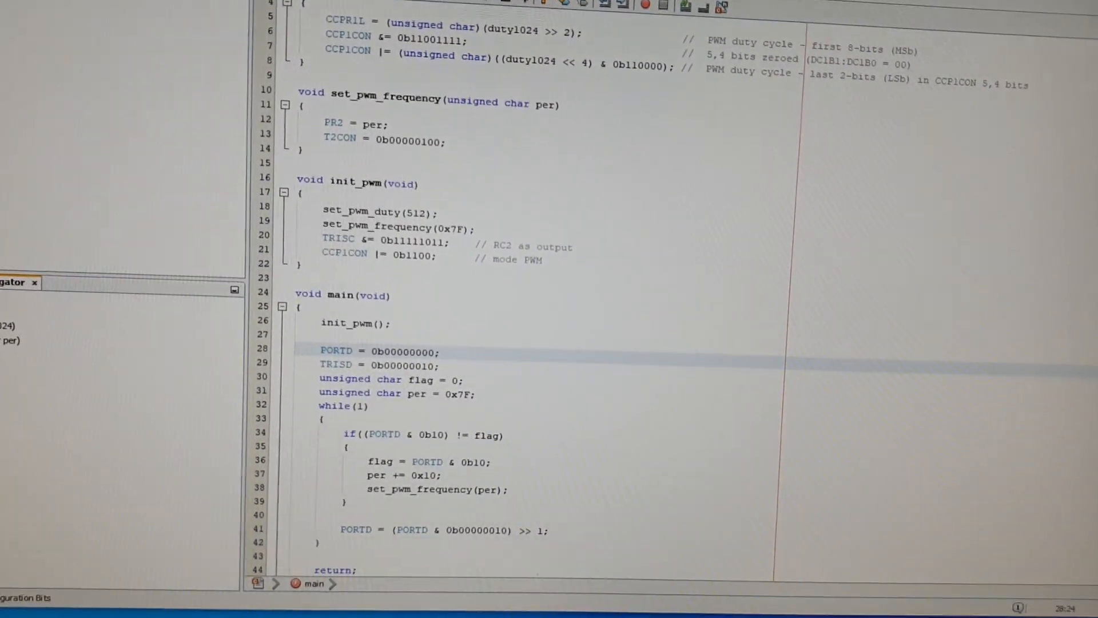